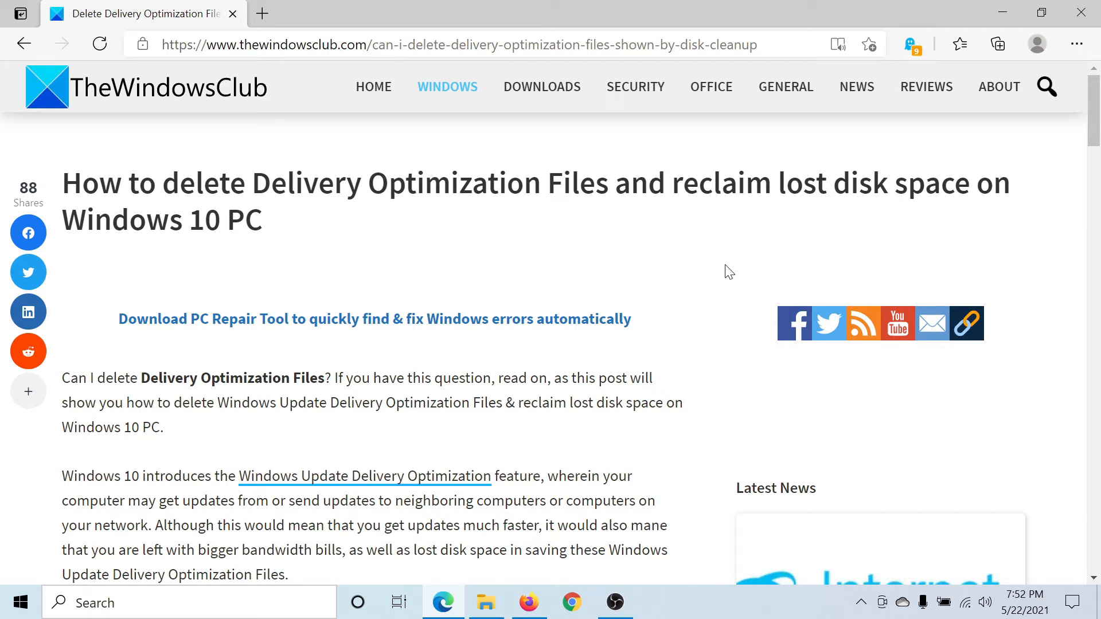
Start Disk Cleanup for the C: drive while the Edge article stays open
{"action": "left_click", "coordinate": [188, 602]}
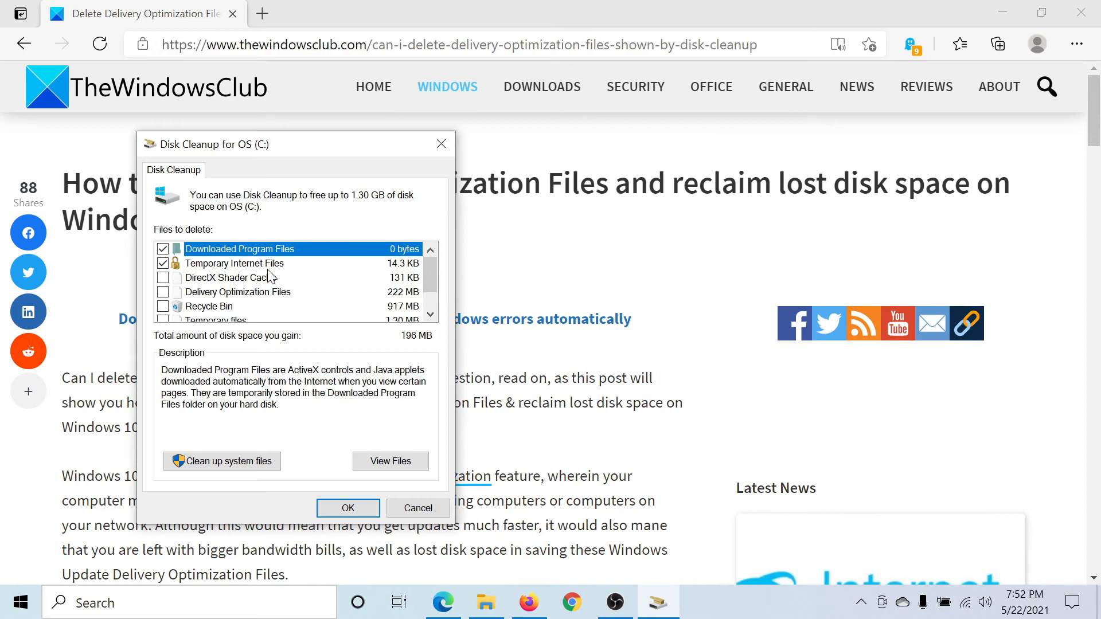
{"action": "mouse_move", "coordinate": [252, 295]}
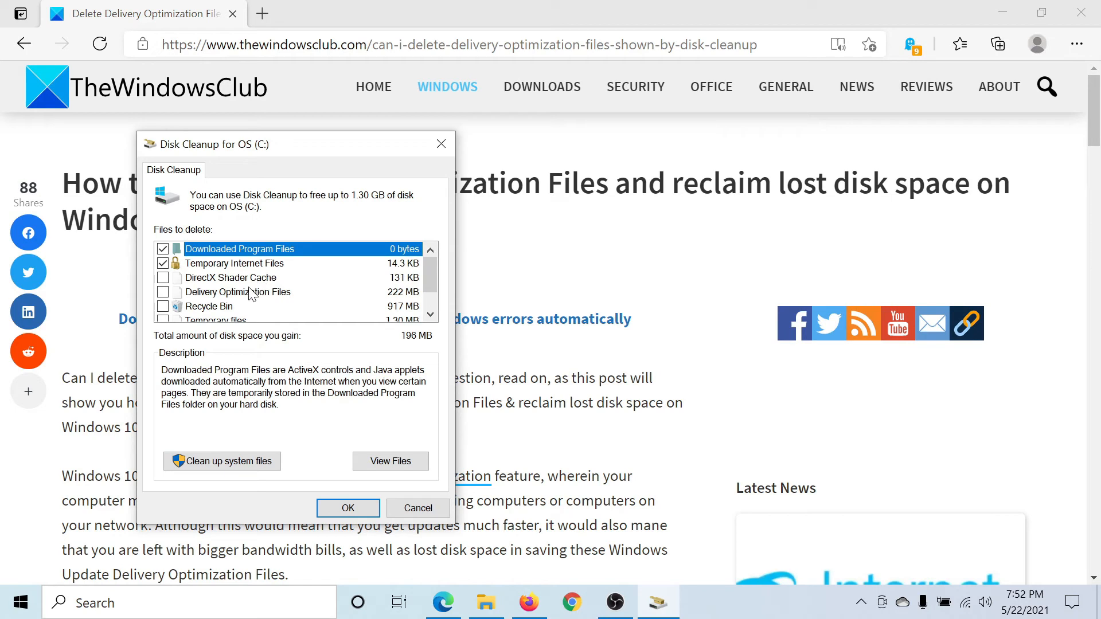
{"action": "mouse_move", "coordinate": [294, 300]}
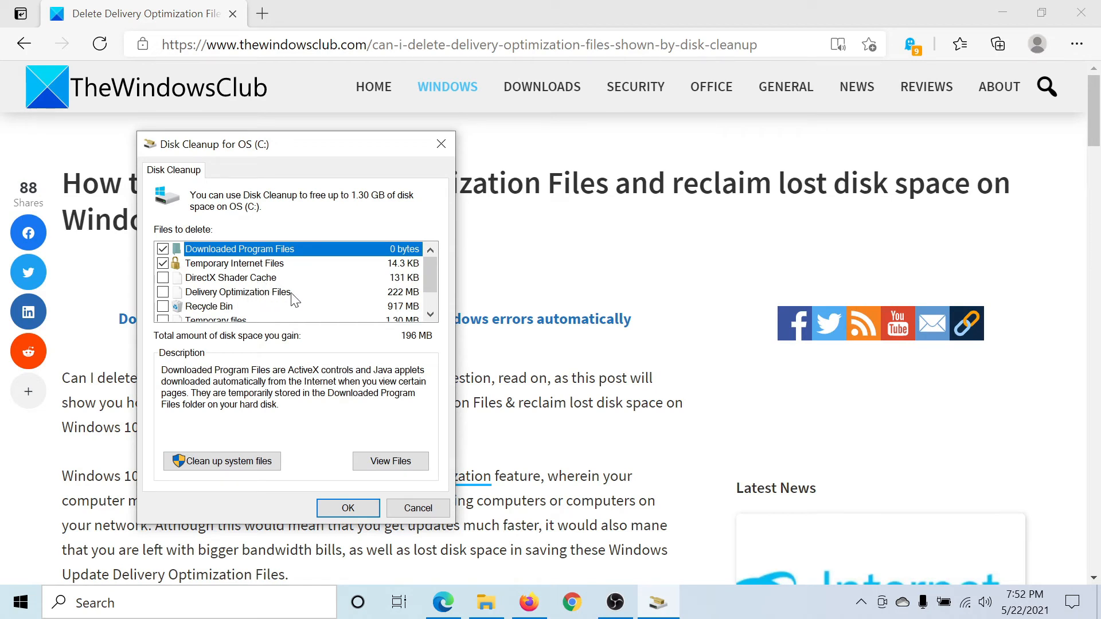
{"action": "mouse_move", "coordinate": [358, 308]}
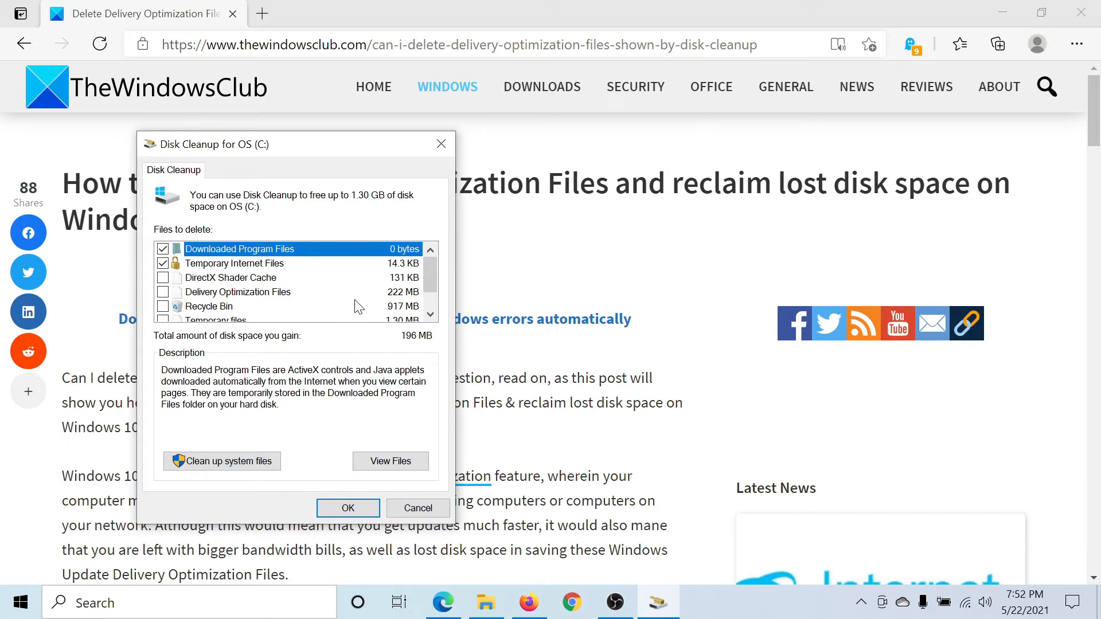
{"action": "mouse_move", "coordinate": [421, 294]}
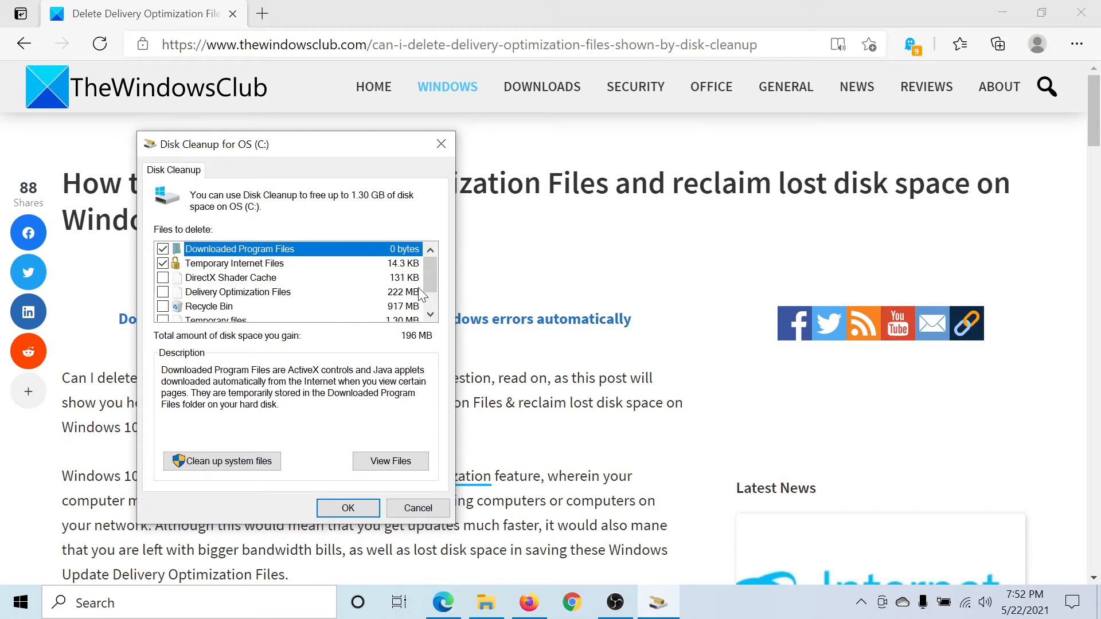
{"action": "mouse_move", "coordinate": [282, 301]}
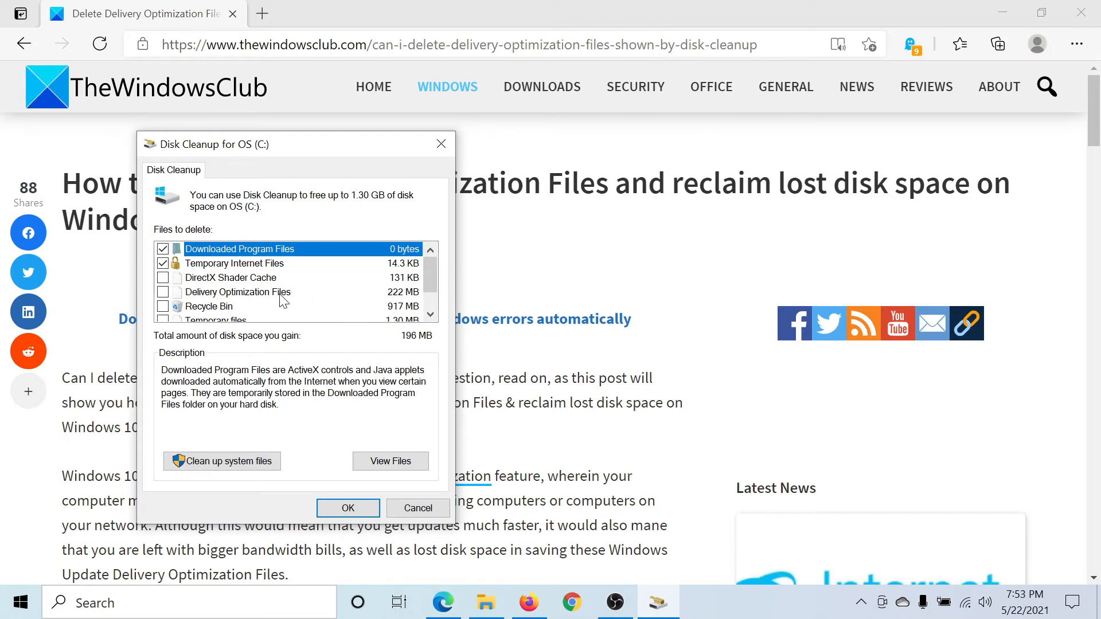
{"action": "mouse_move", "coordinate": [297, 303]}
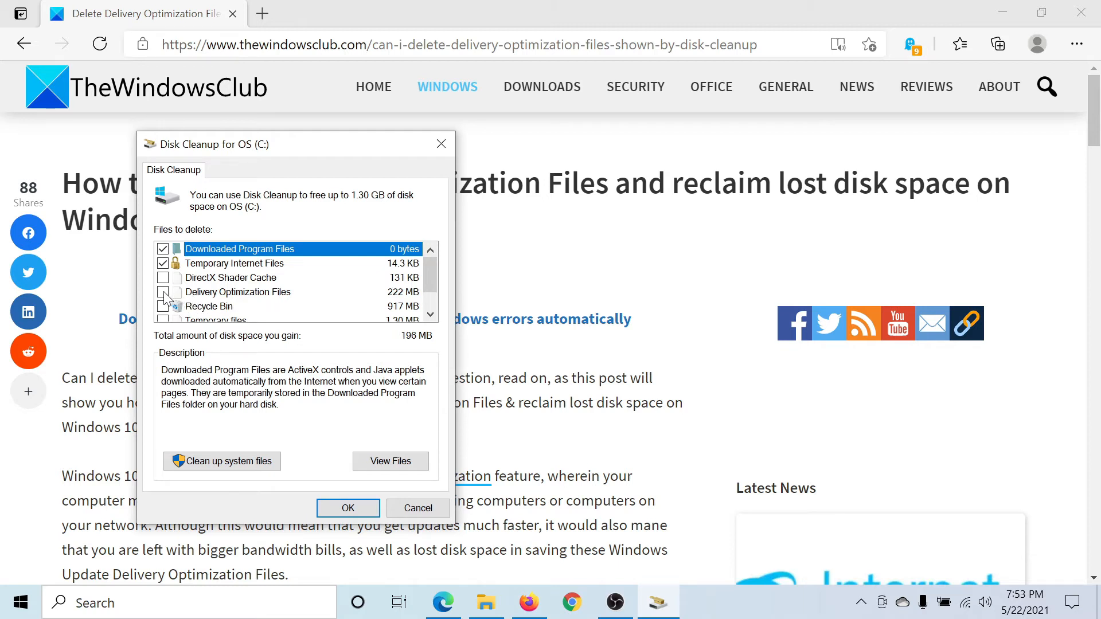
Check Delivery Optimization Files (418 MB to gain) and start the cleanup
{"action": "left_click", "coordinate": [164, 292]}
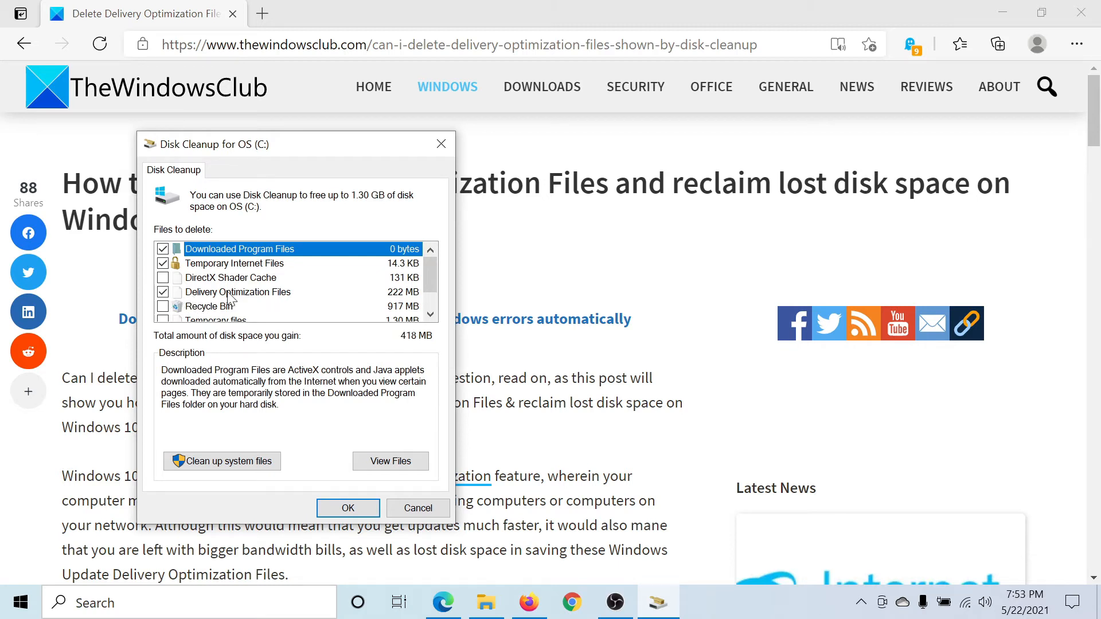
{"action": "left_click", "coordinate": [346, 508]}
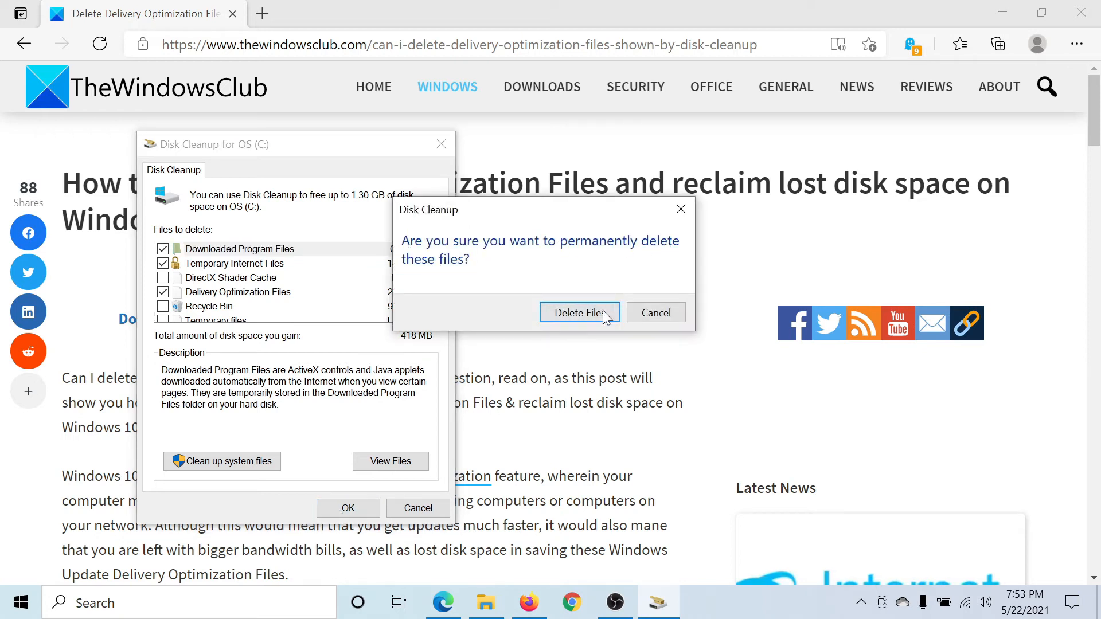
Confirm permanent deletion and let the cleaning pass on drive C: finish
{"action": "left_click", "coordinate": [578, 312]}
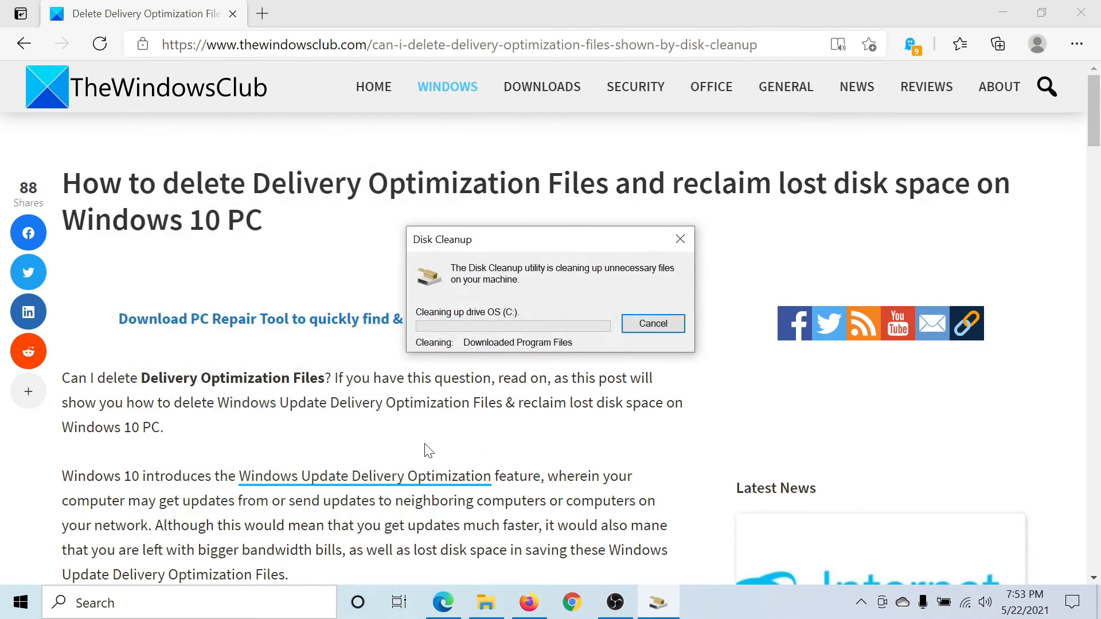
{"action": "left_click", "coordinate": [652, 323]}
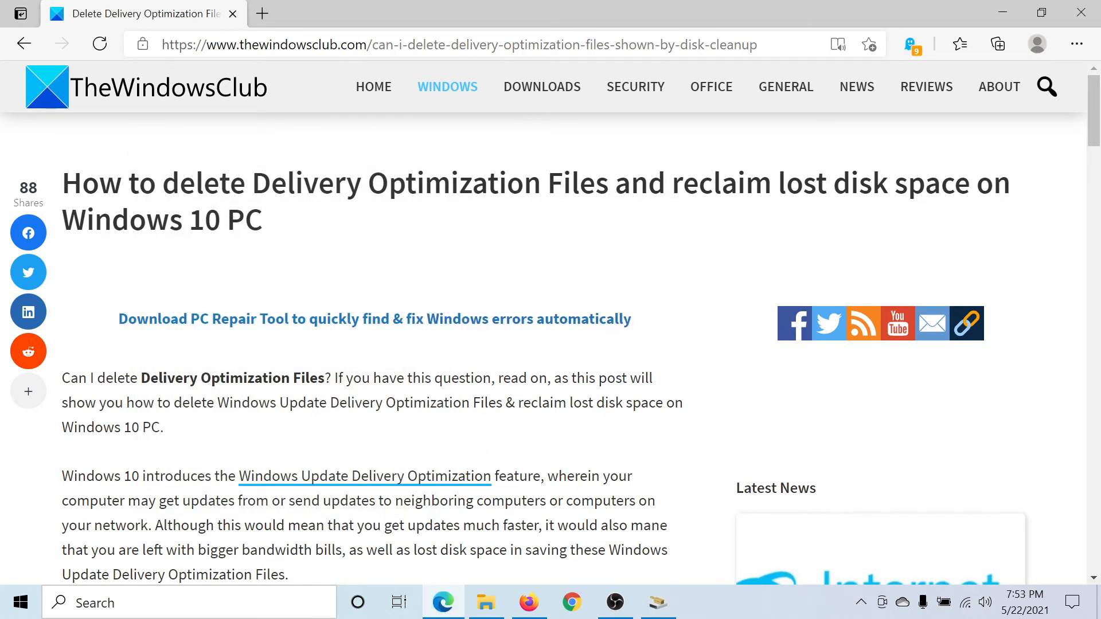